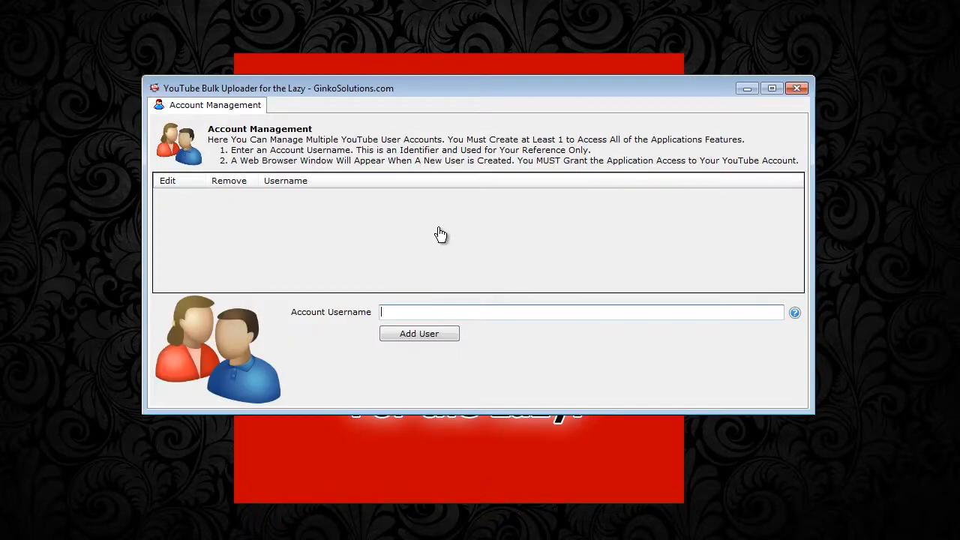
{"action": "mouse_move", "coordinate": [604, 262]}
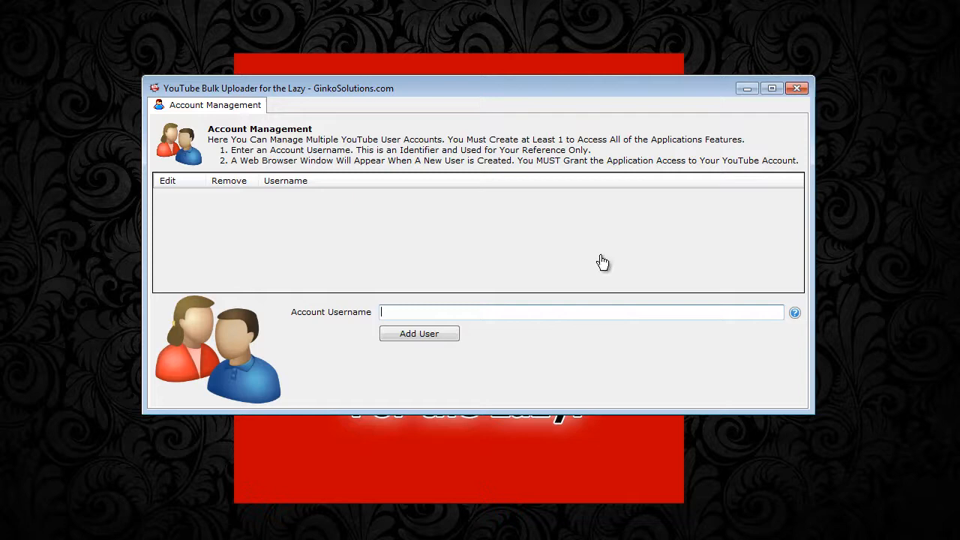
{"action": "mouse_move", "coordinate": [416, 296]}
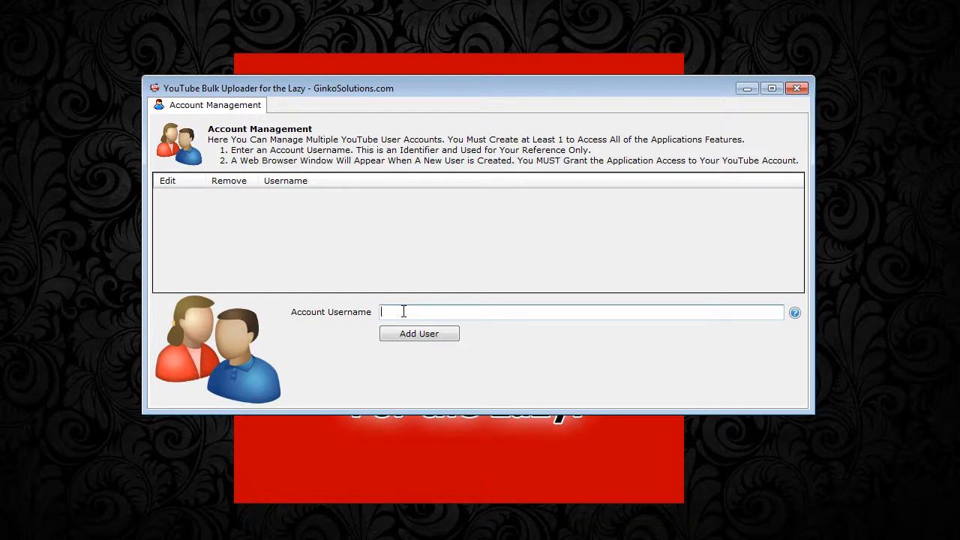
Enter 'doggie channel' as the account username and add the user.
{"action": "type", "text": "doggie chan"}
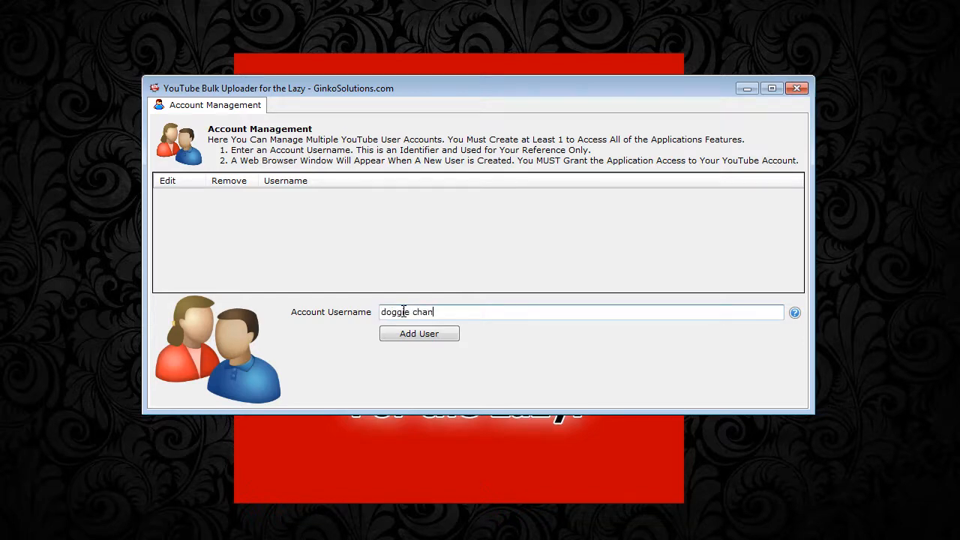
{"action": "type", "text": "nel"}
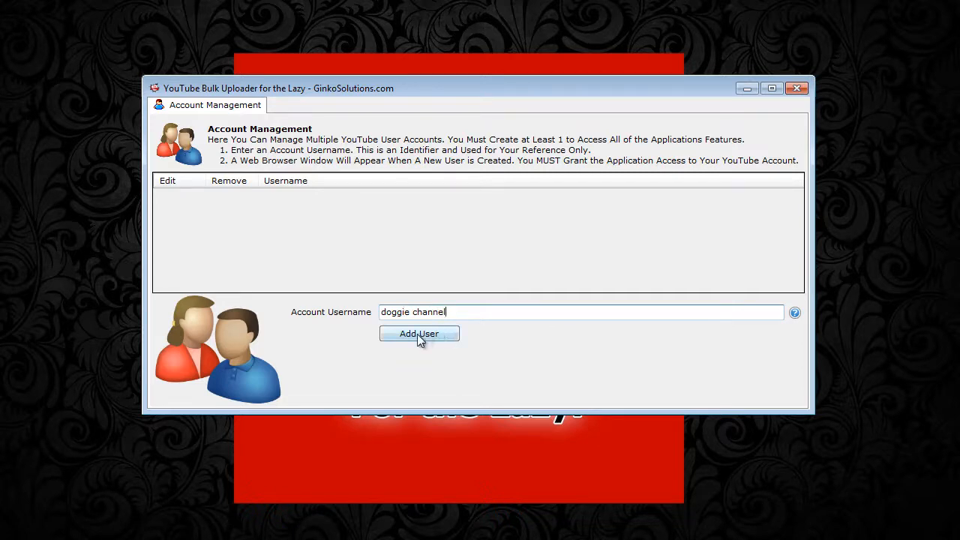
{"action": "left_click", "coordinate": [418, 334]}
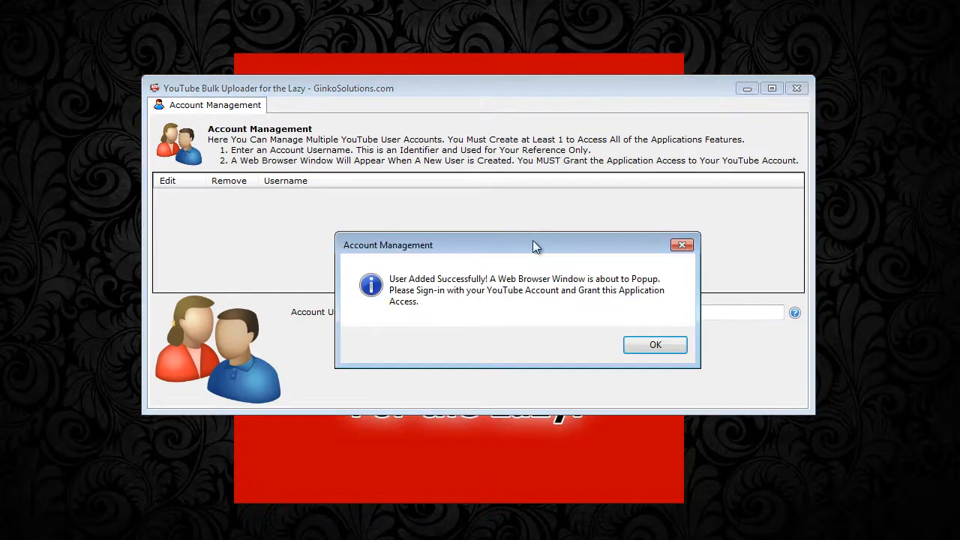
Move the account-added confirmation aside and dismiss it with OK to launch browser sign-in.
{"action": "left_click_drag", "start_coordinate": [518, 245], "coordinate": [493, 213]}
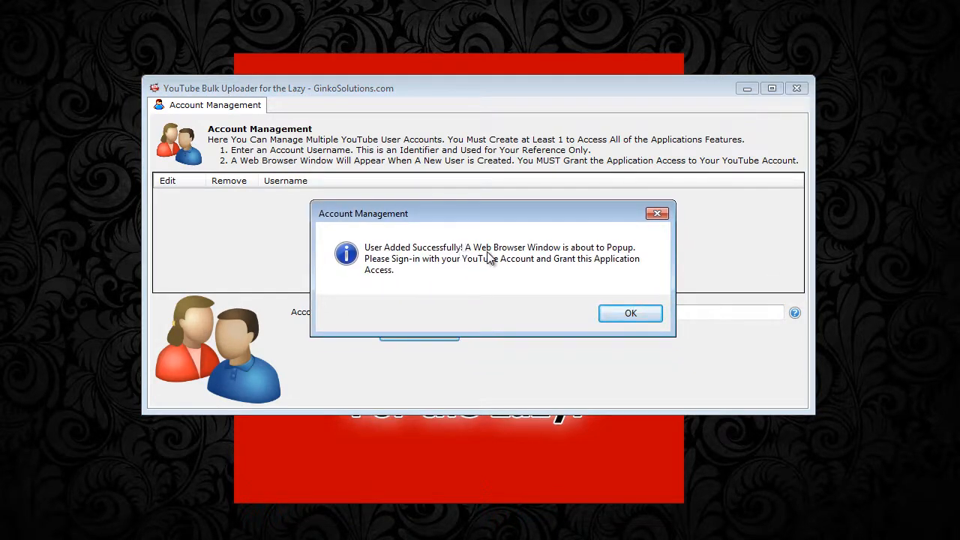
{"action": "mouse_move", "coordinate": [621, 259]}
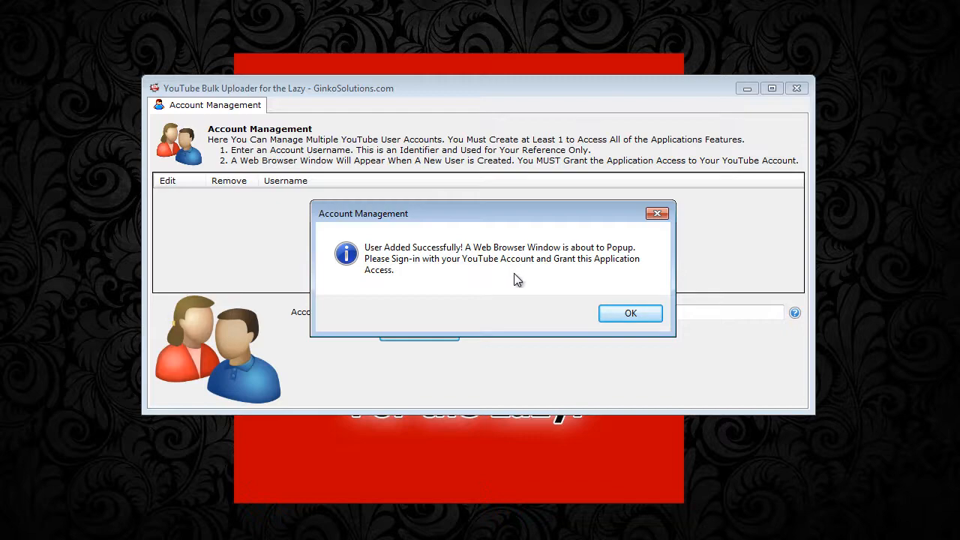
{"action": "left_click", "coordinate": [630, 313]}
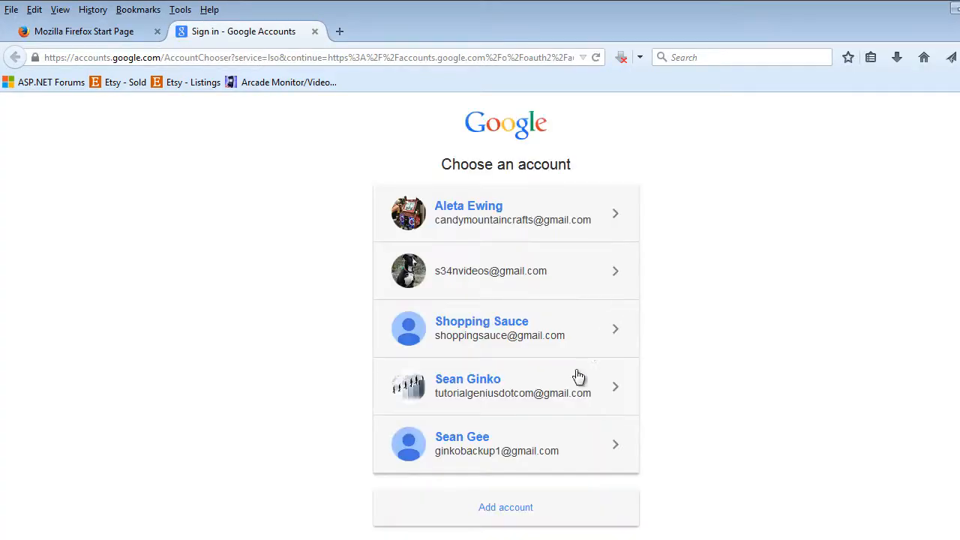
{"action": "mouse_move", "coordinate": [505, 507]}
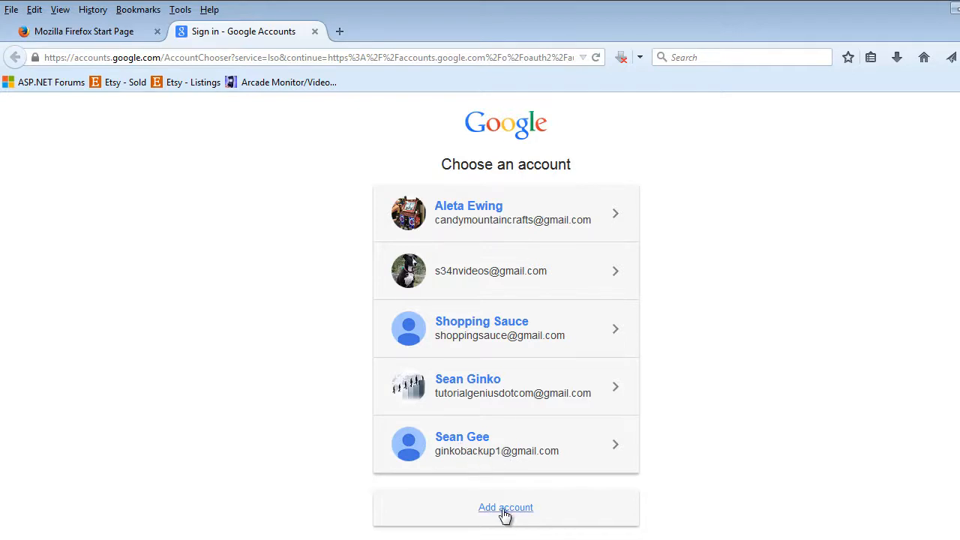
Choose the last listed Google account and scroll through the permission request.
{"action": "left_click", "coordinate": [506, 443]}
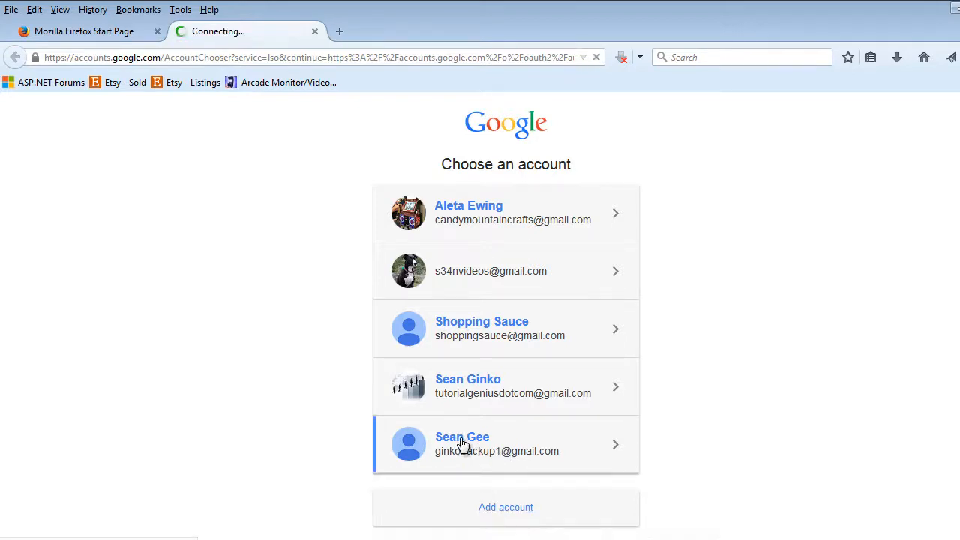
{"action": "left_click", "coordinate": [506, 444]}
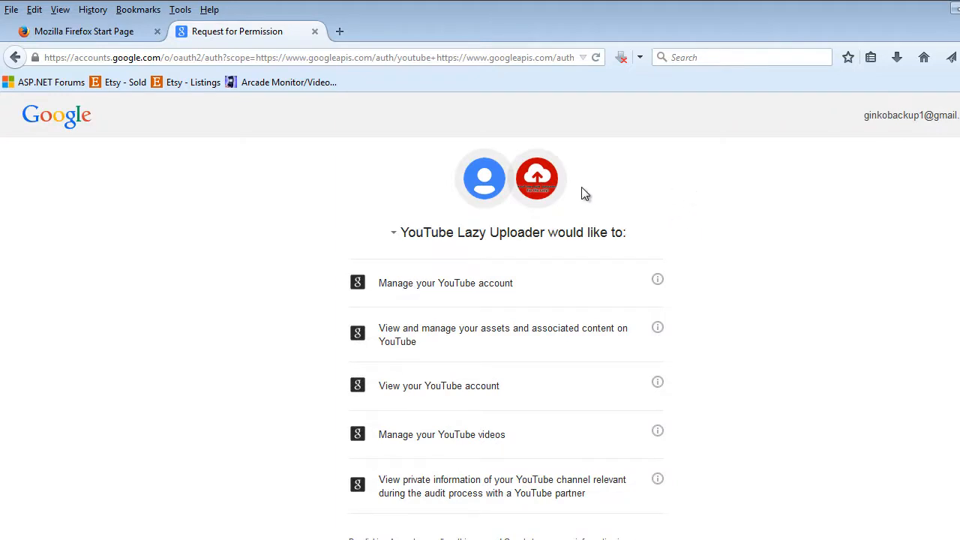
{"action": "mouse_move", "coordinate": [537, 178]}
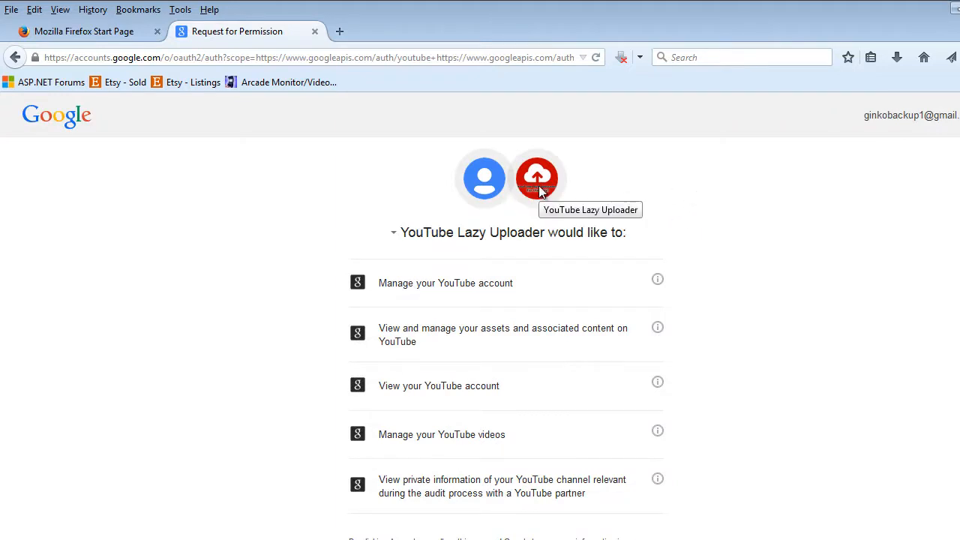
{"action": "mouse_move", "coordinate": [654, 203]}
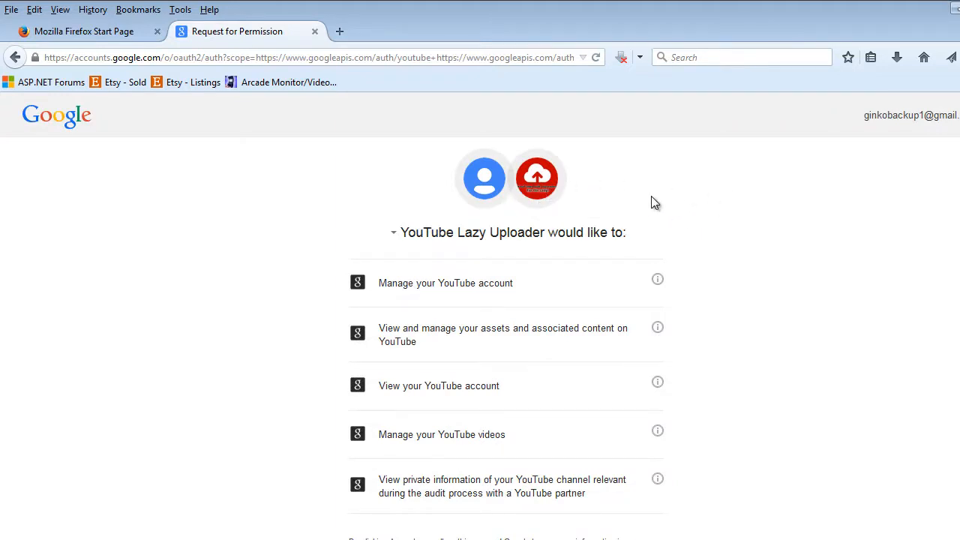
{"action": "mouse_move", "coordinate": [907, 189]}
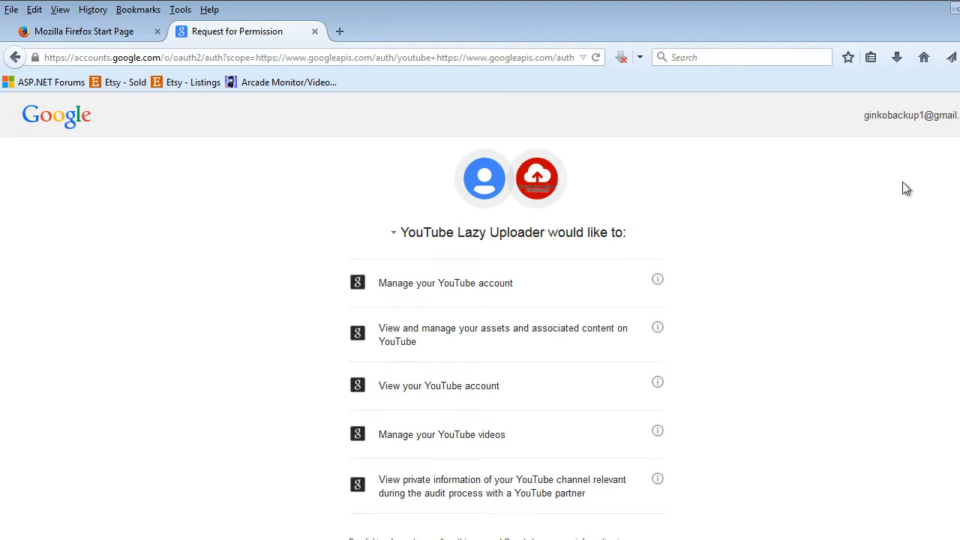
{"action": "scroll", "scroll_direction": "down", "scroll_amount": 3}
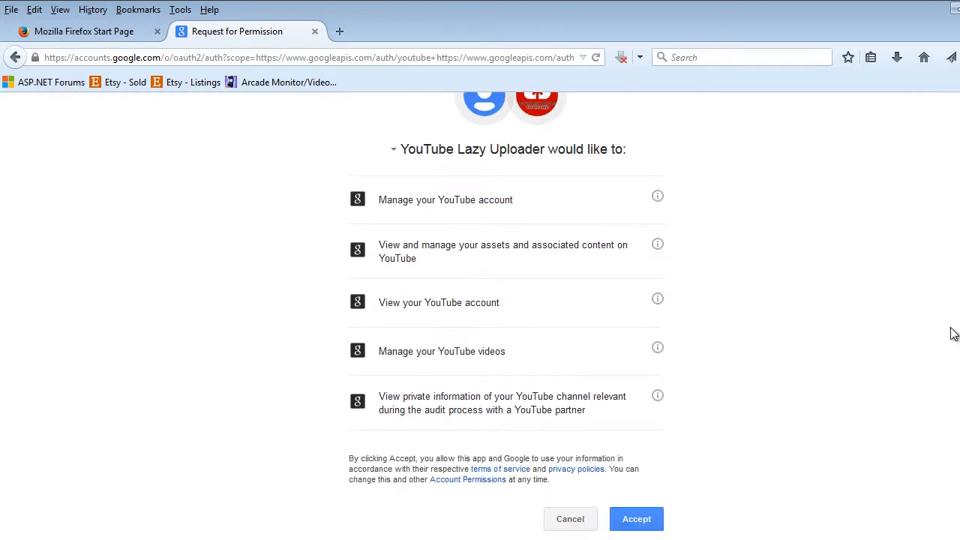
{"action": "mouse_move", "coordinate": [649, 341]}
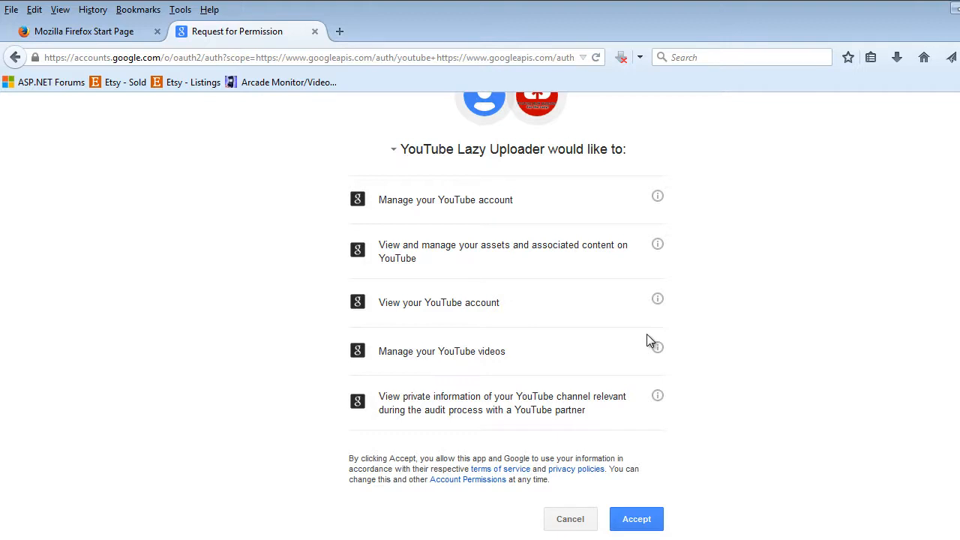
{"action": "mouse_move", "coordinate": [642, 519]}
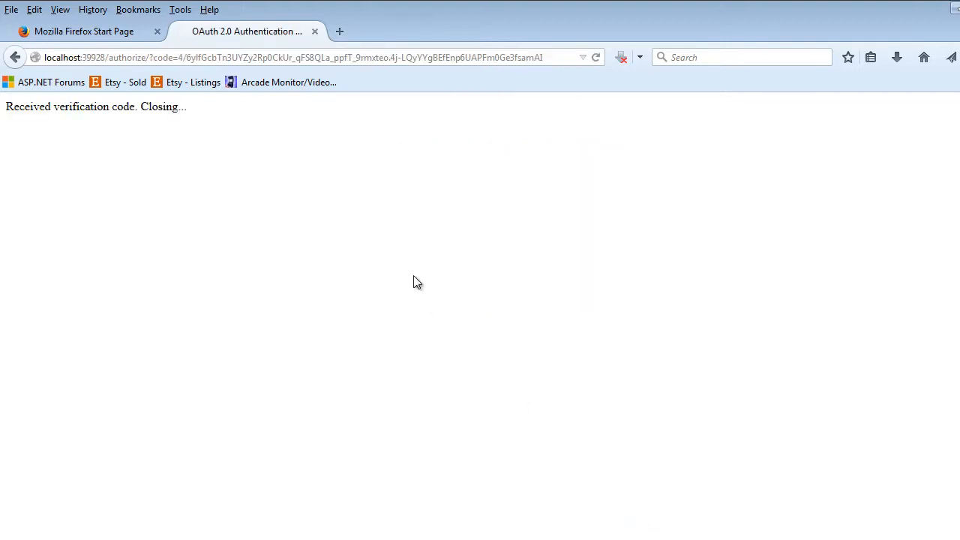
{"action": "mouse_move", "coordinate": [90, 108]}
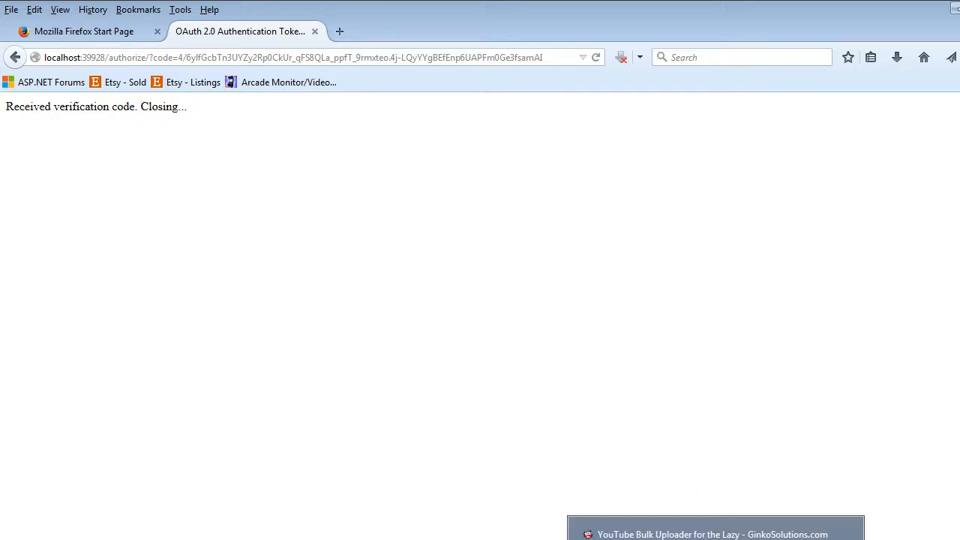
Switch back to the YouTube Bulk Uploader window from the taskbar.
{"action": "left_click", "coordinate": [713, 534]}
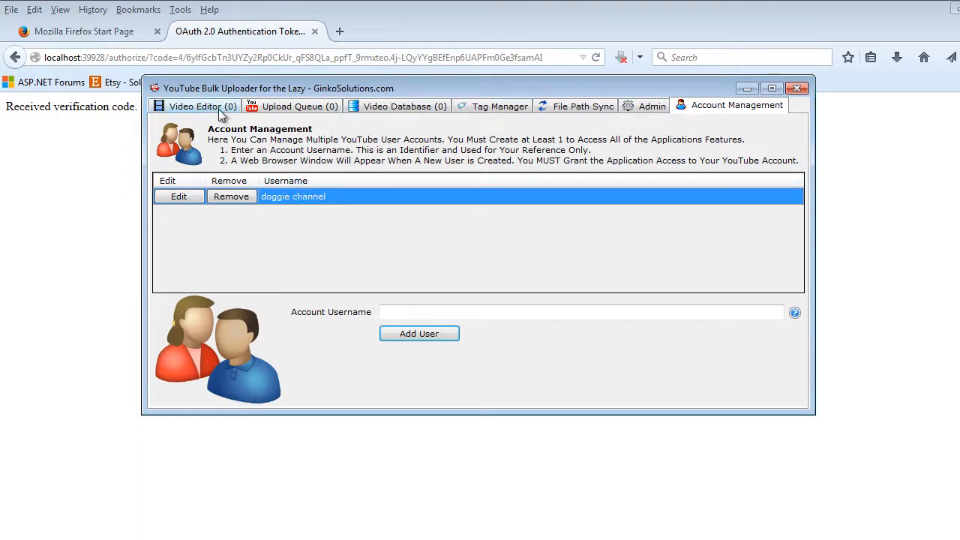
{"action": "left_click", "coordinate": [195, 106]}
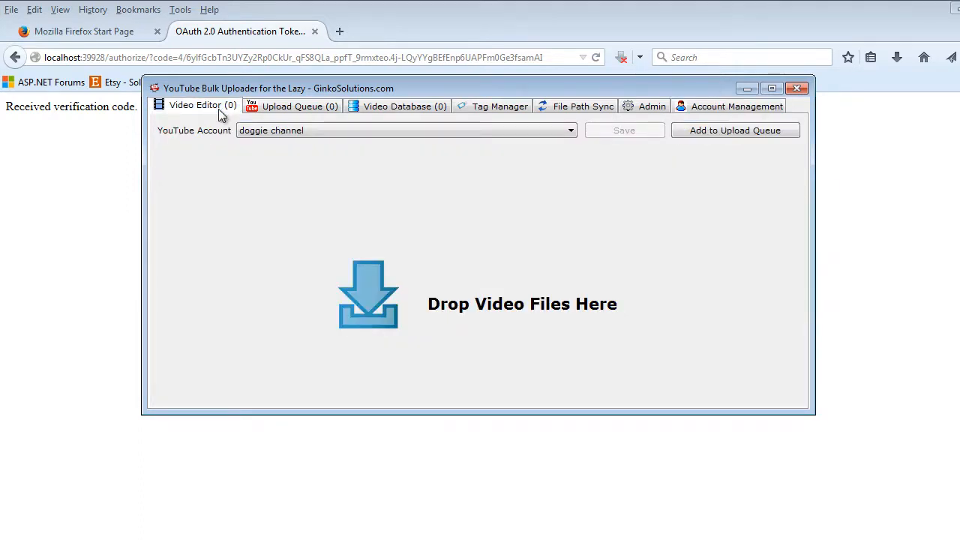
{"action": "mouse_move", "coordinate": [437, 218]}
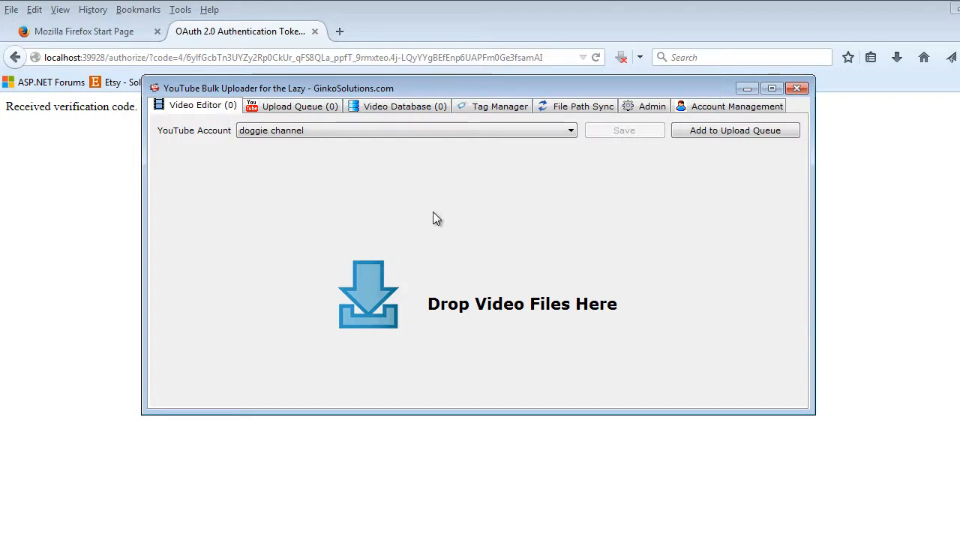
{"action": "left_click", "coordinate": [737, 105]}
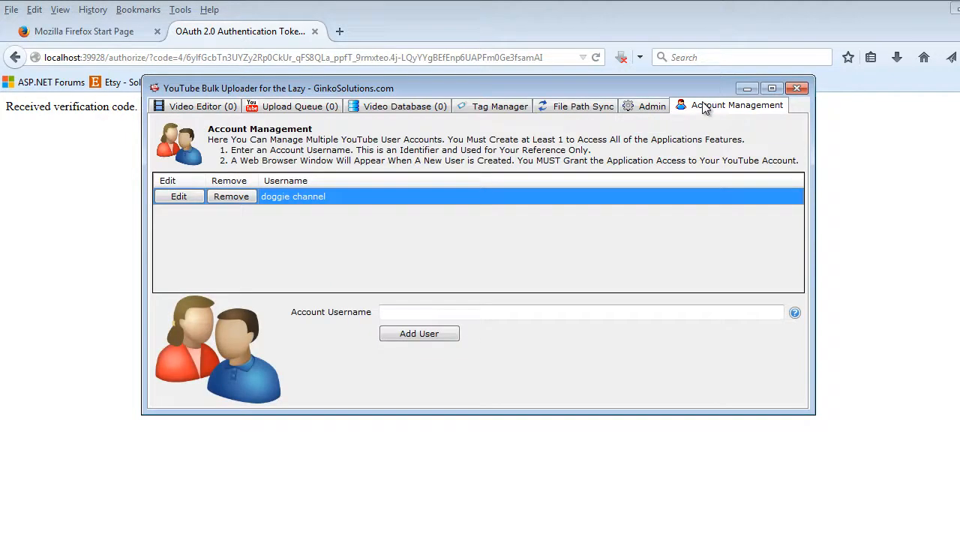
{"action": "mouse_move", "coordinate": [247, 220]}
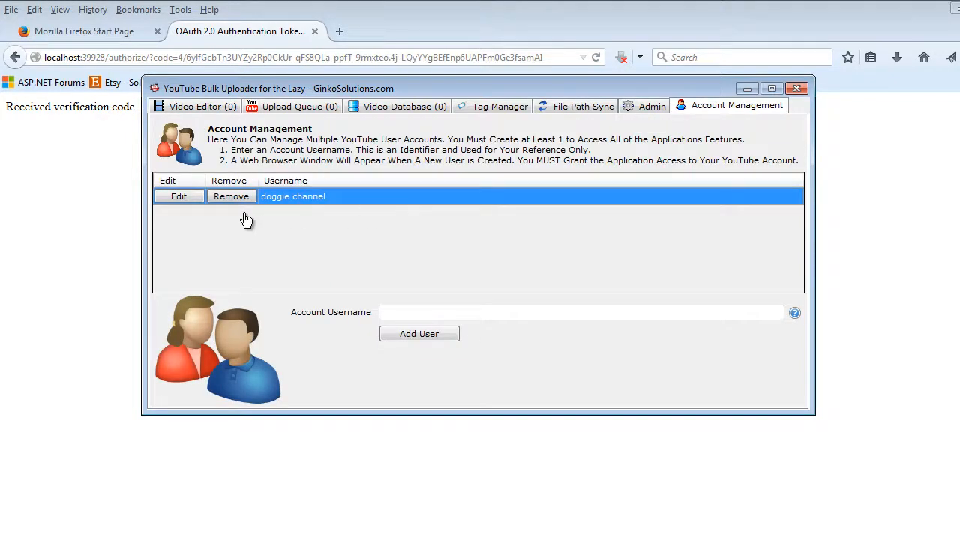
{"action": "left_click", "coordinate": [179, 196]}
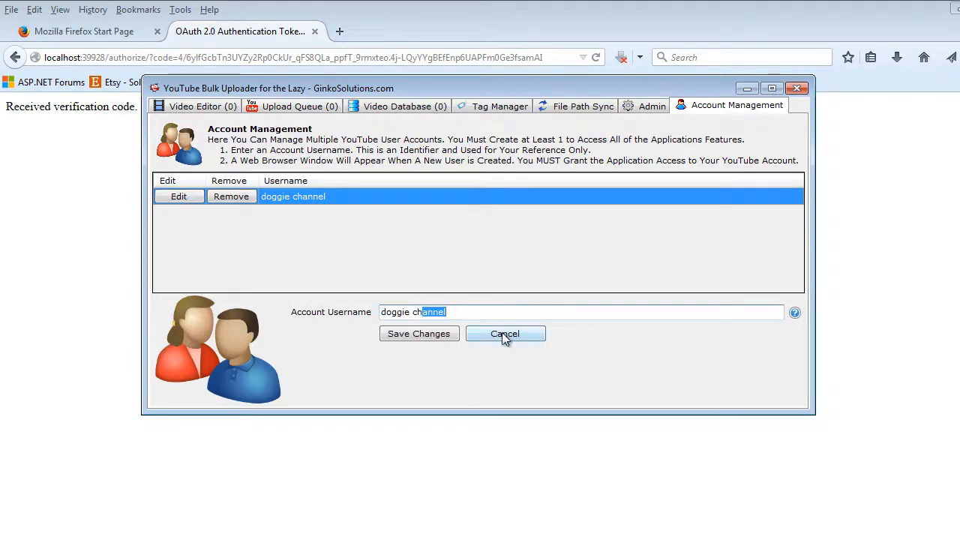
{"action": "left_click", "coordinate": [505, 334]}
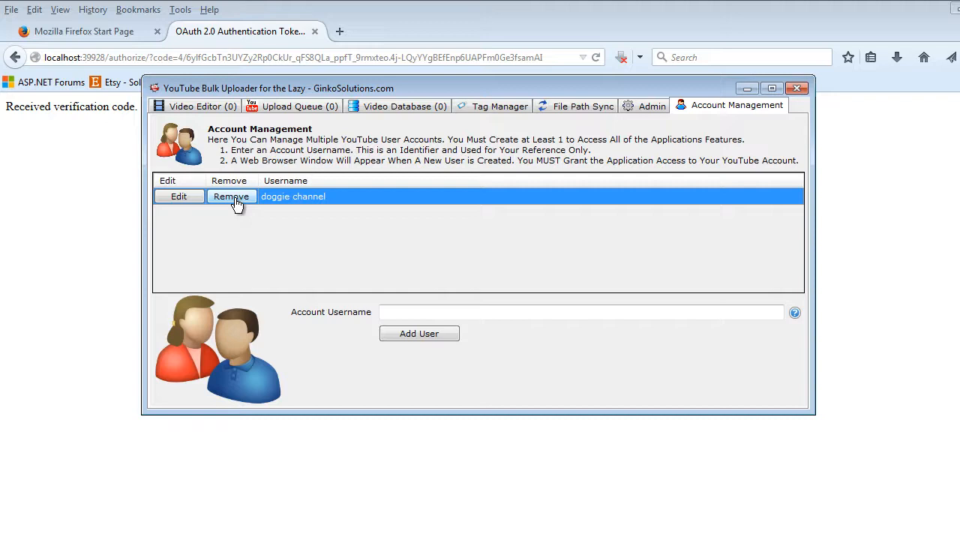
{"action": "mouse_move", "coordinate": [463, 261]}
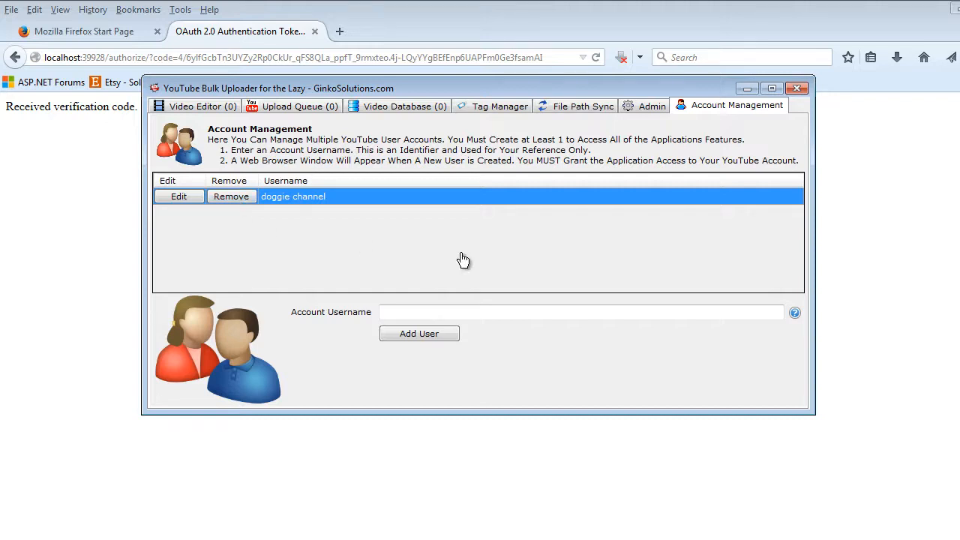
{"action": "mouse_move", "coordinate": [292, 106]}
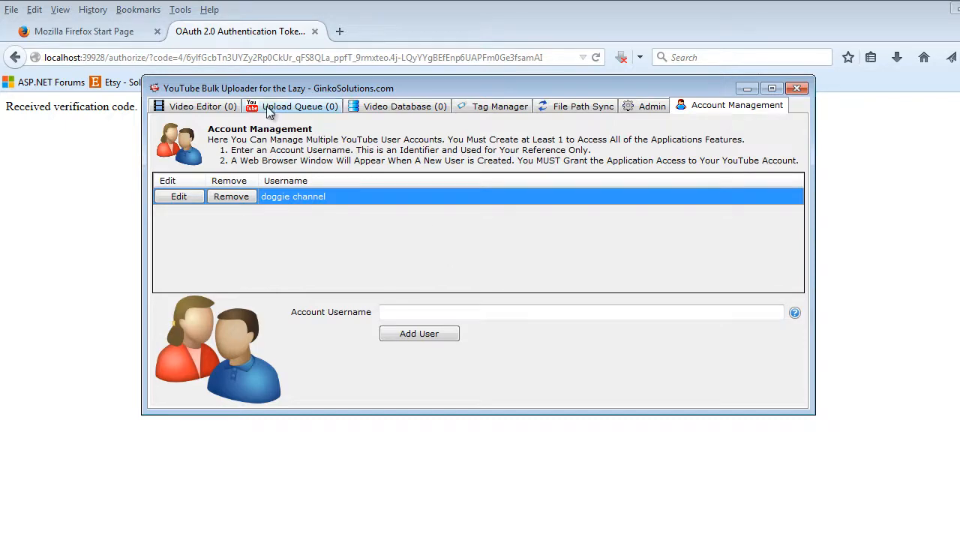